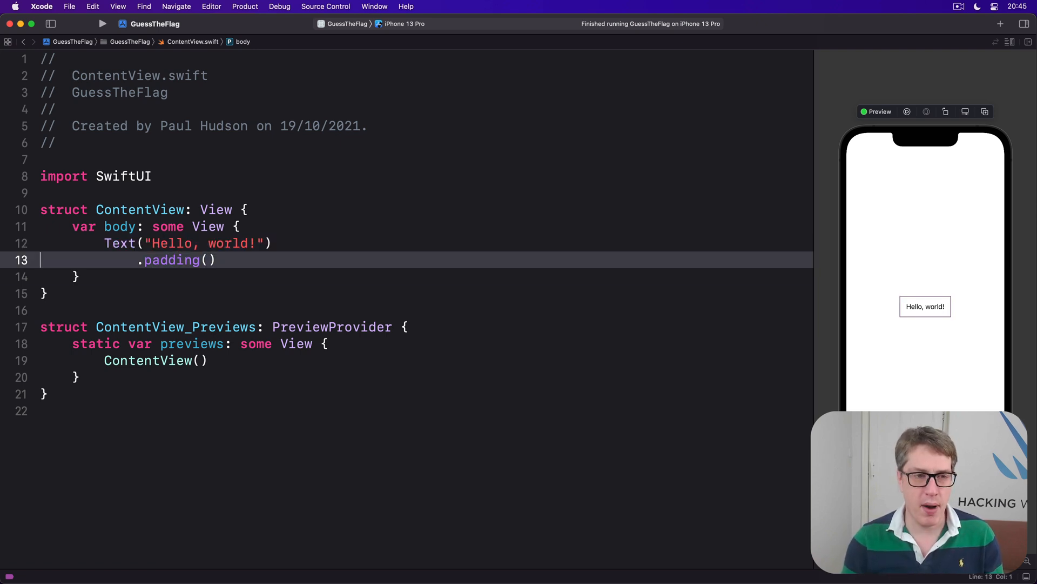
Remove .padding() and add Text("This is another text view") below the greeting
key(Backspace)
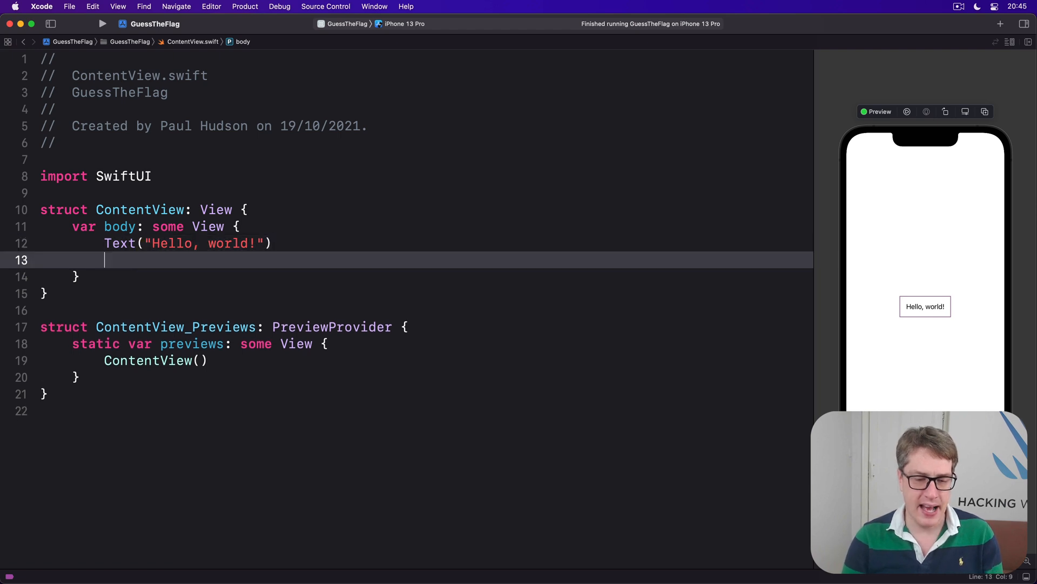
text(Text("This is a"))
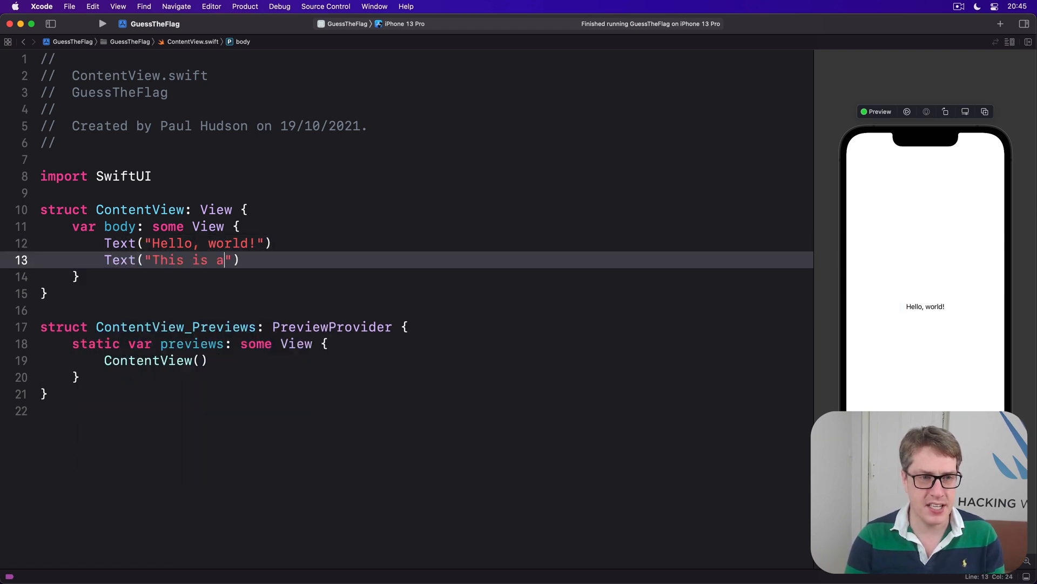
text(nother text view)
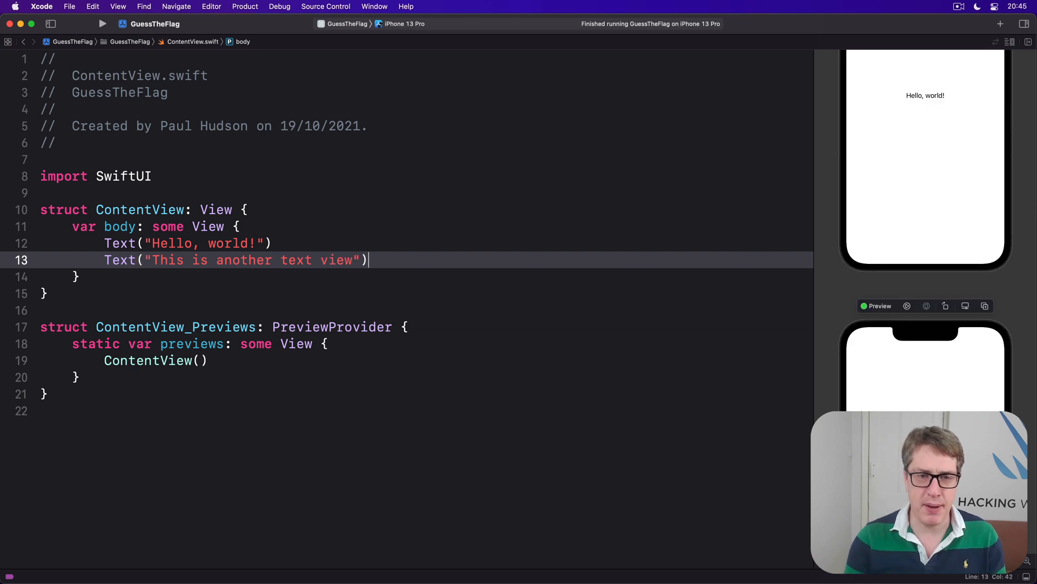
mouse_move(916, 339)
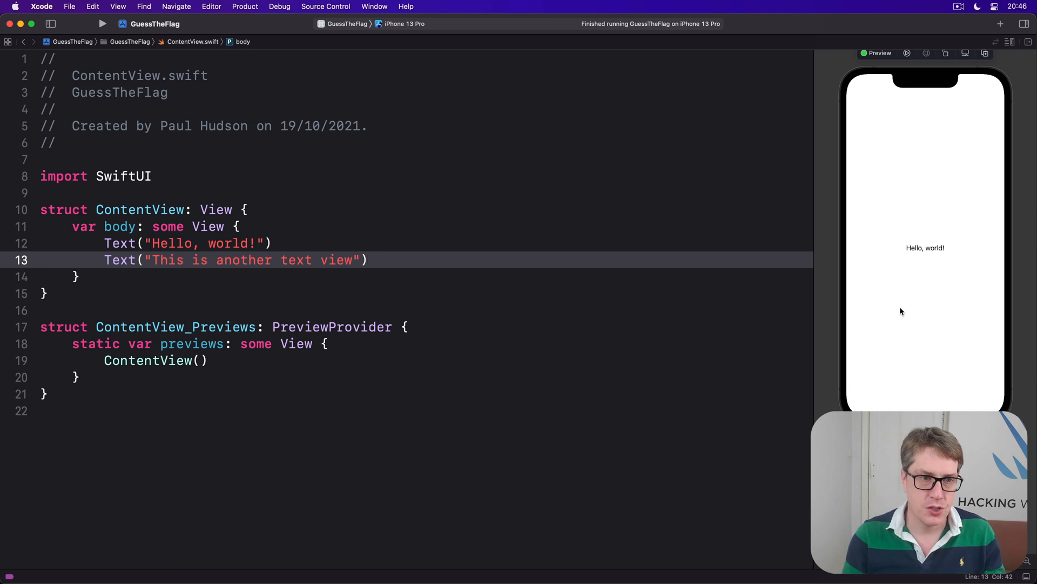
Enclose both text views in VStack(spacing: 20) { ... }
key(Enter)
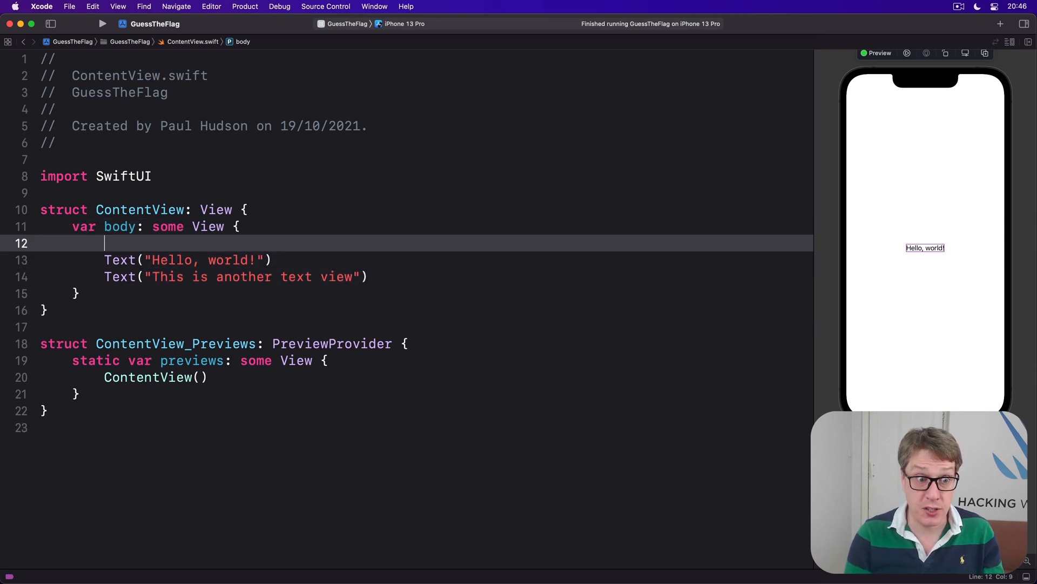
text(VStack {)
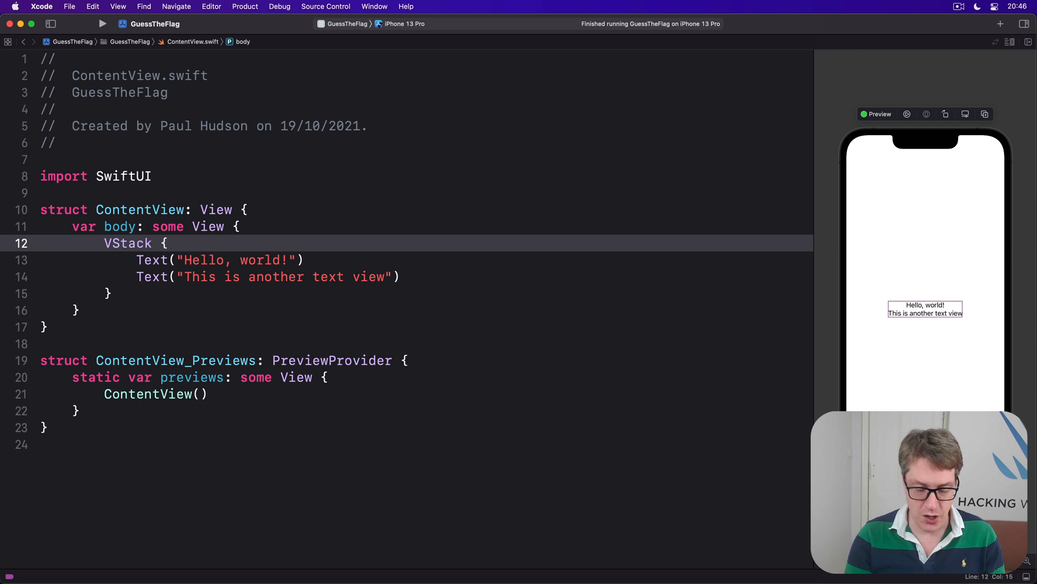
text((spacio)
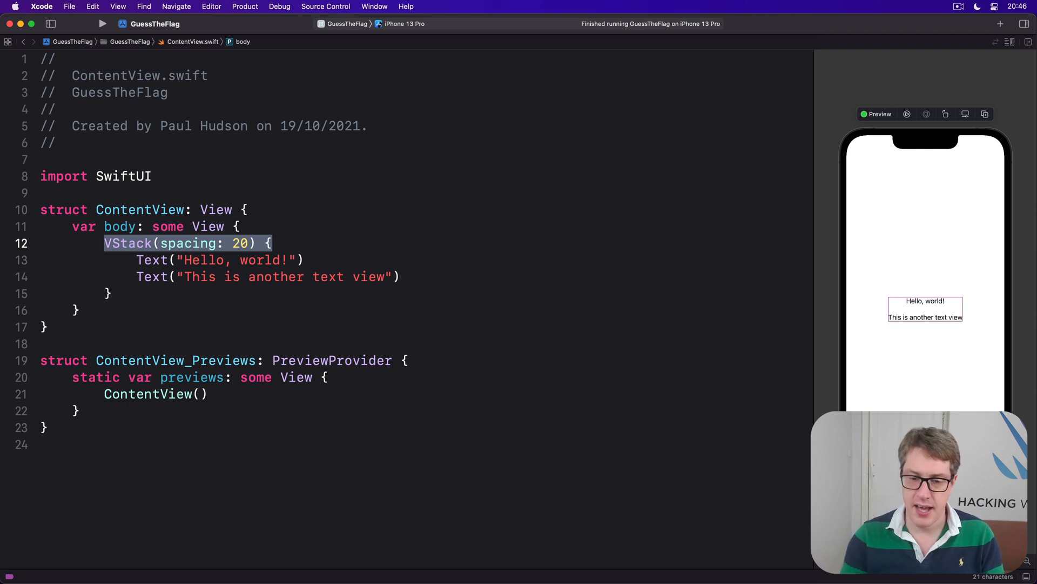
mouse_move(908, 298)
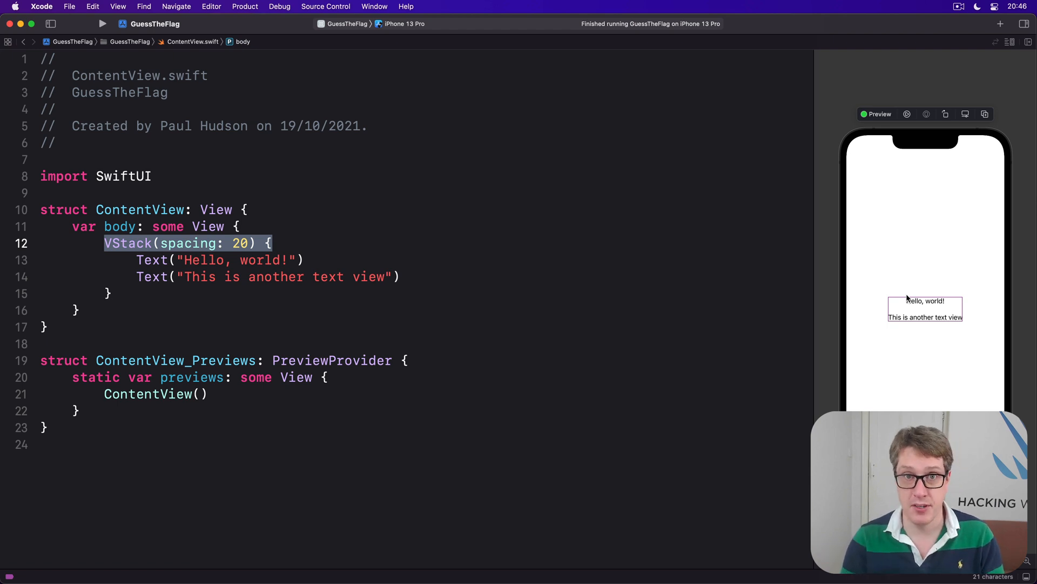
click(104, 243)
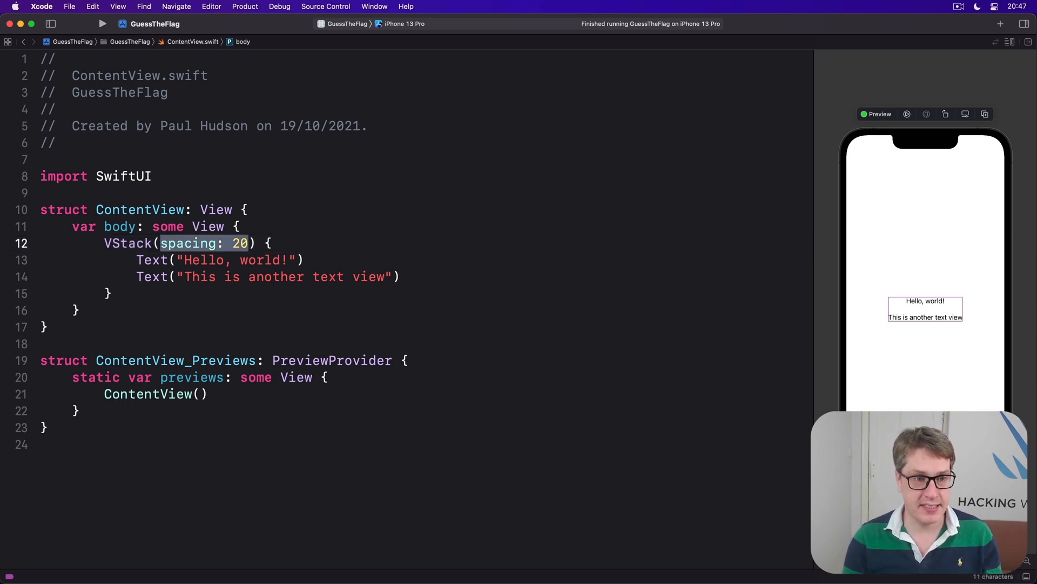
Try alignment: .leading, then make the stack an HStack with spacing 20
text(alignment: .lead)
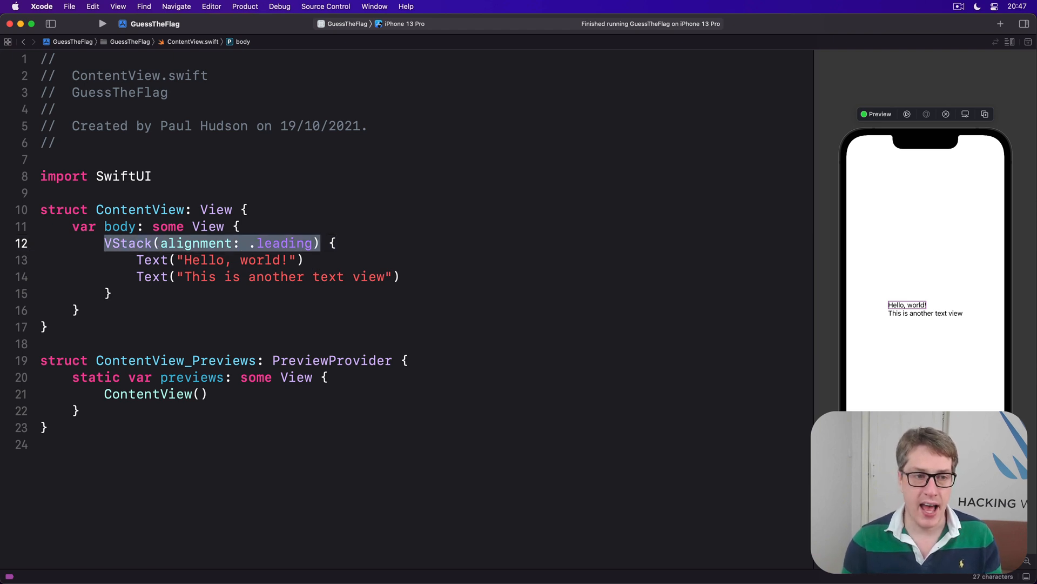
text(HStack(spacing: 20) {)
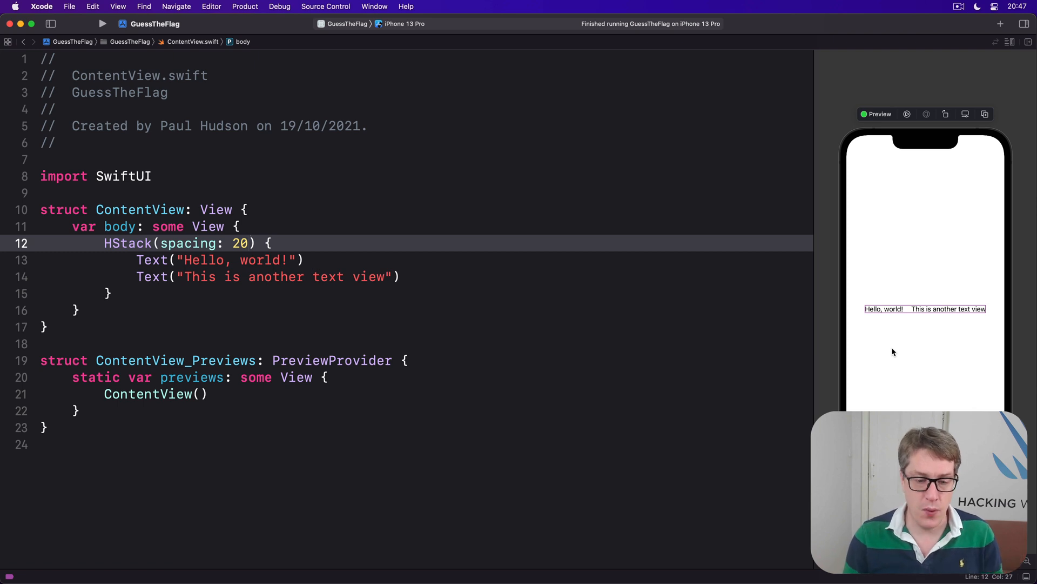
Replace the HStack with a VStack of Text First, Second and Third
drag(104, 243, 112, 292)
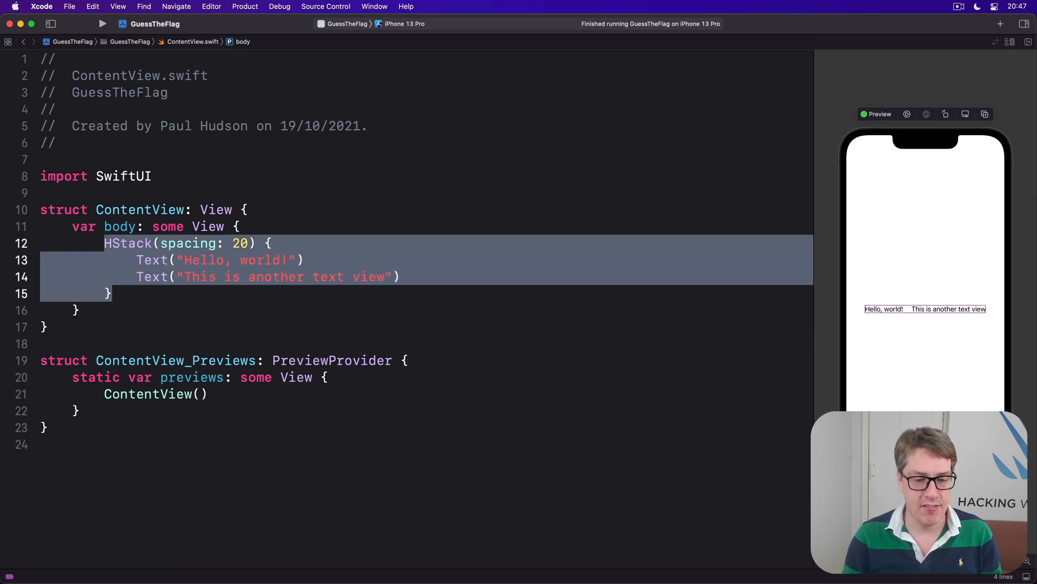
text(VStacK)
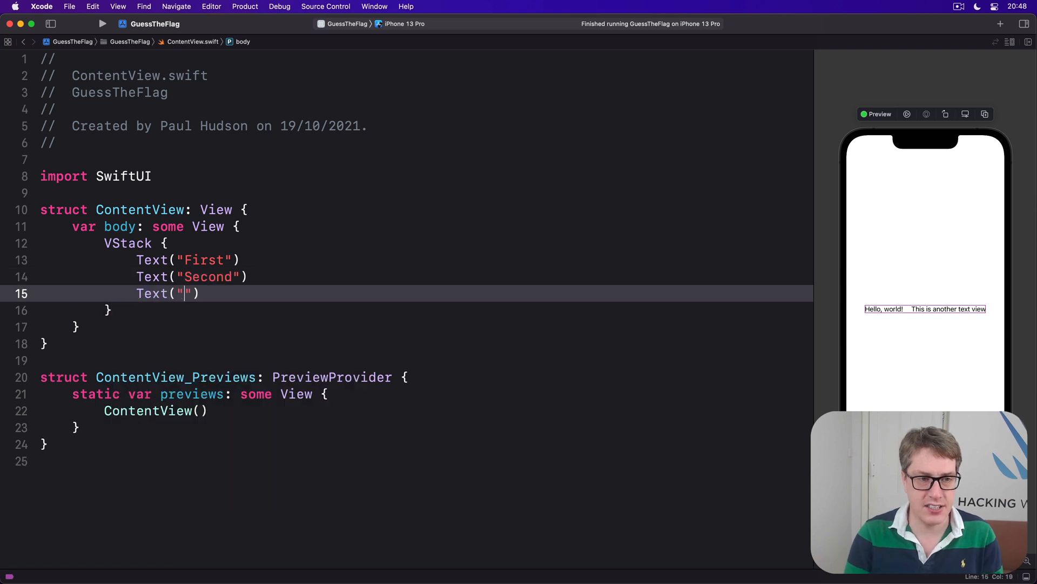
text(Third)
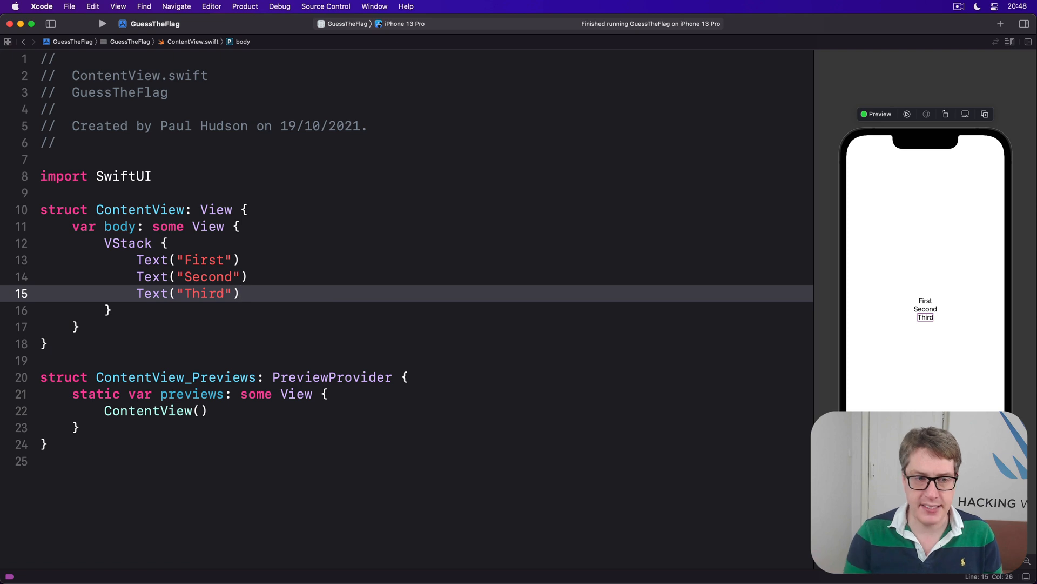
Add one Spacer() above the texts and two Spacer() below them
text(Spacer()
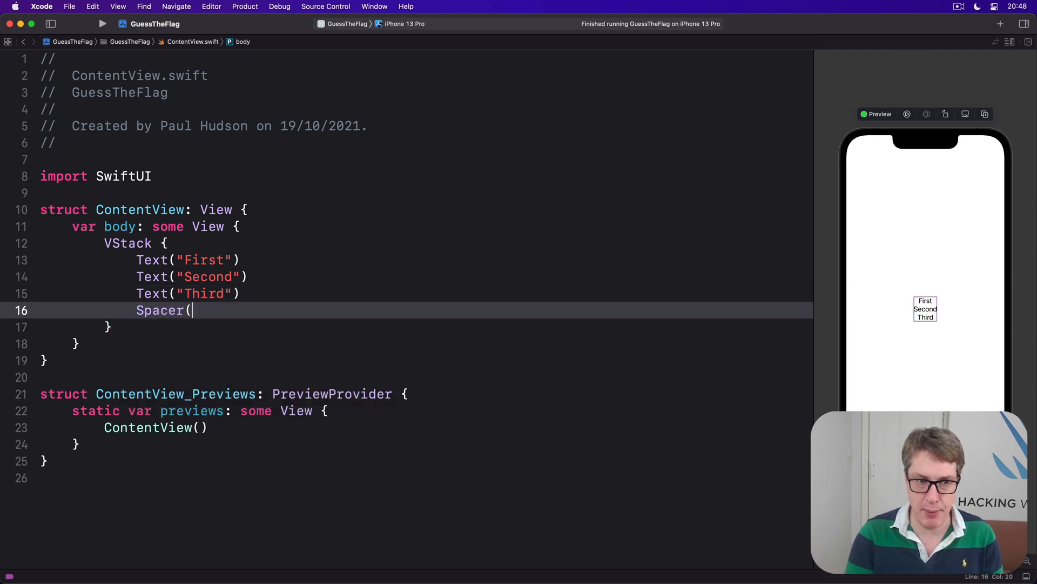
text())
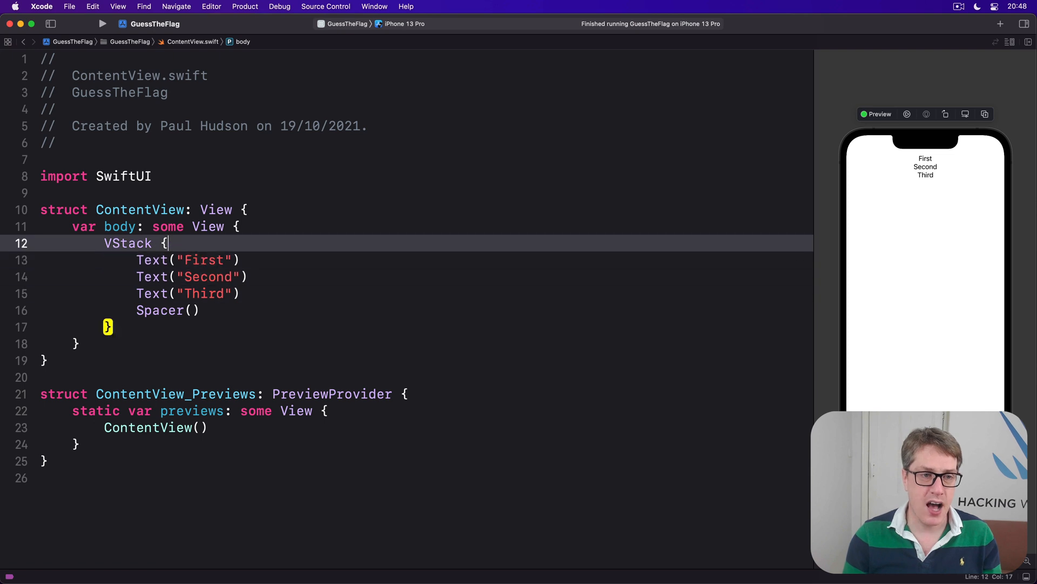
text(Spacer())
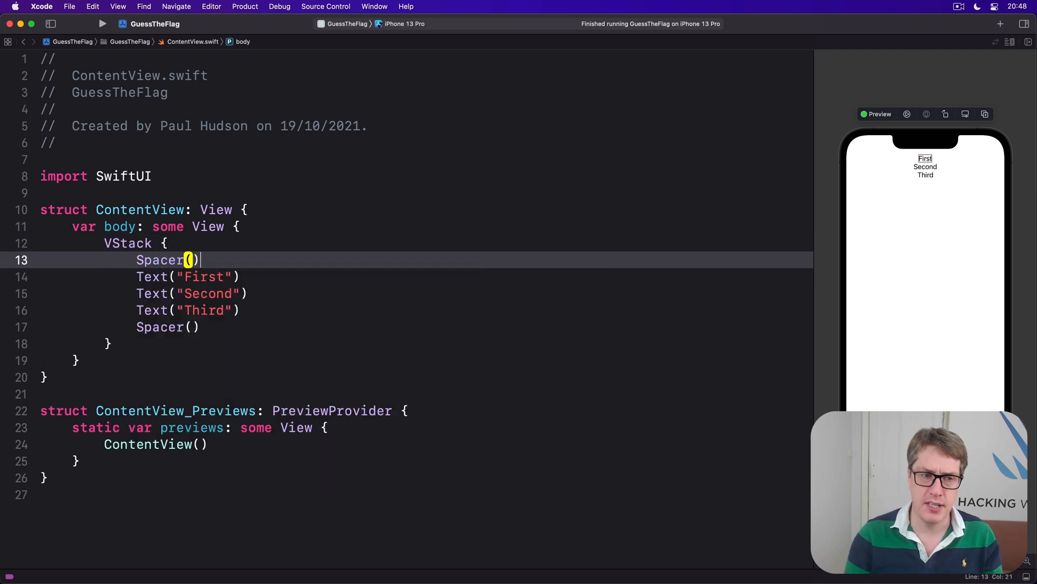
text(Spacer()
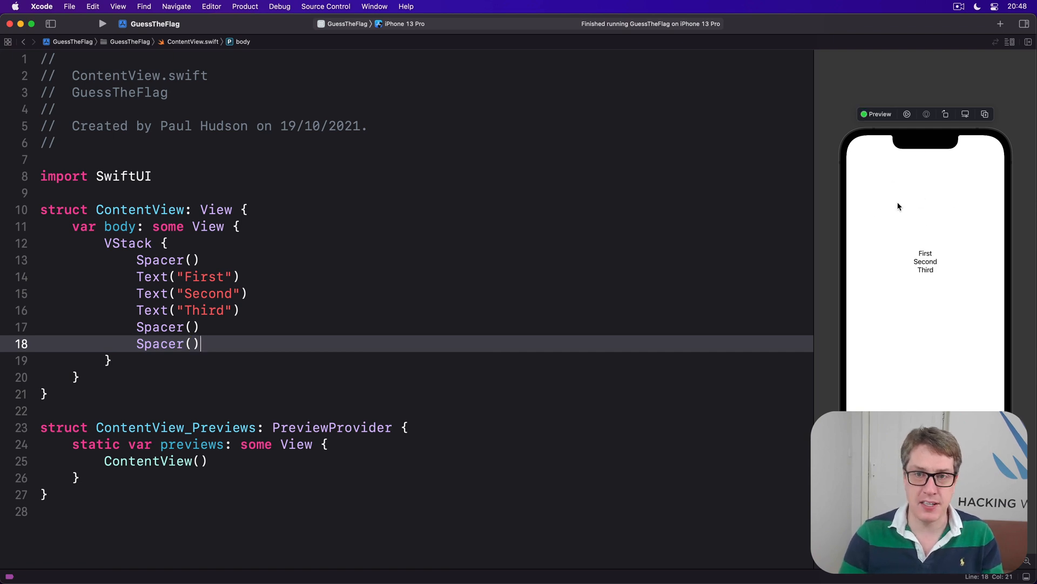
mouse_move(918, 356)
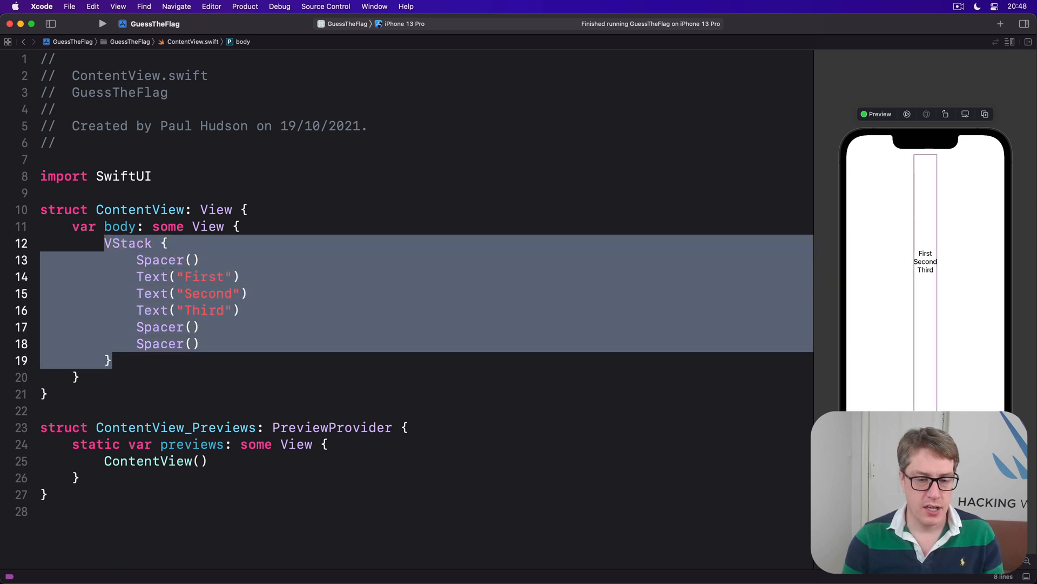
Write a ZStack holding Text("Hello, world!") and Text("This is inside a stack")
key(Delete)
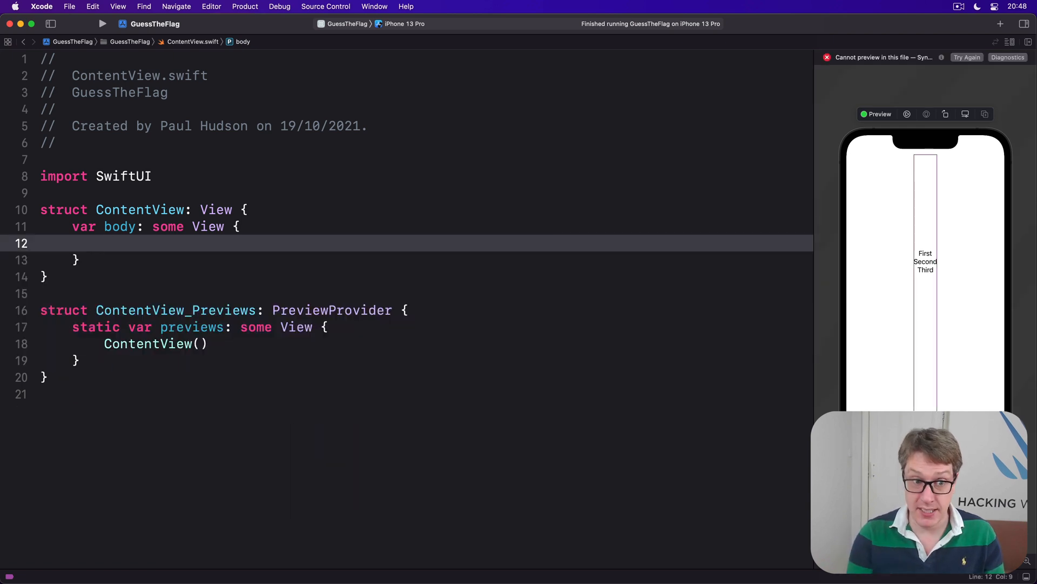
text(ZStack {)
text(Text("Hello, wo)
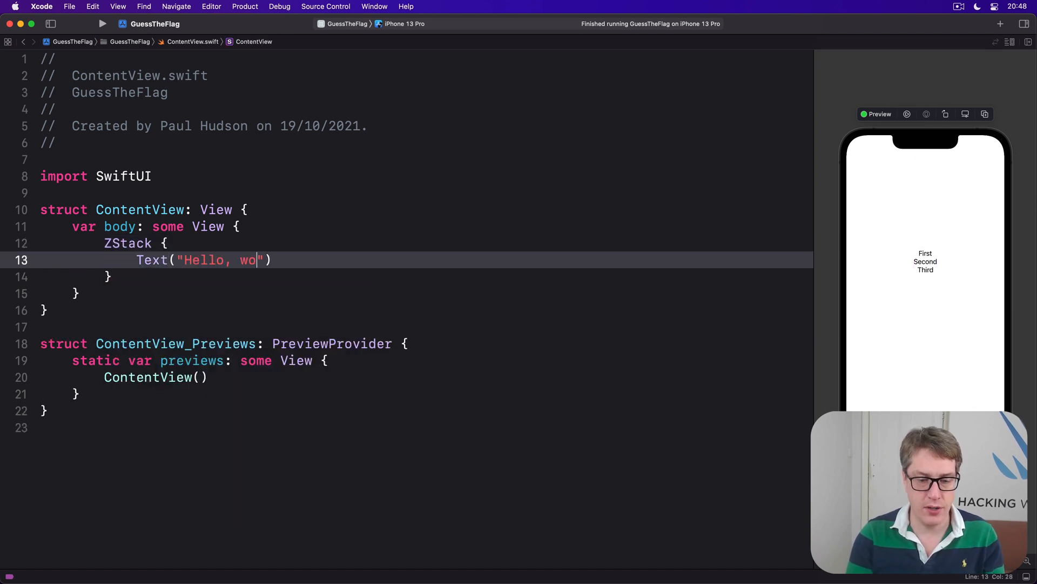
text(rld!"))
text(Text("This is inside a sta)
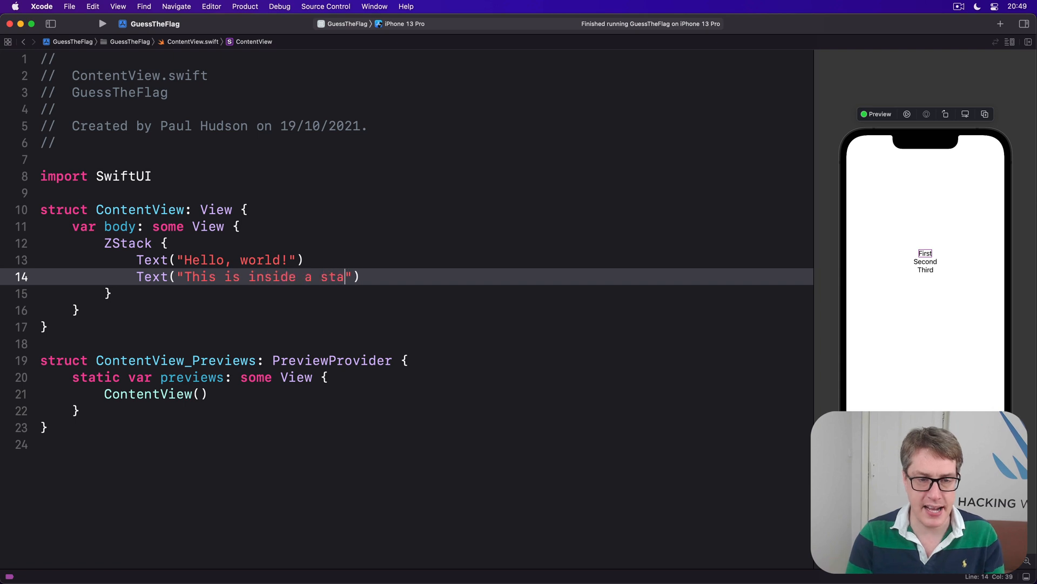
text(ck)
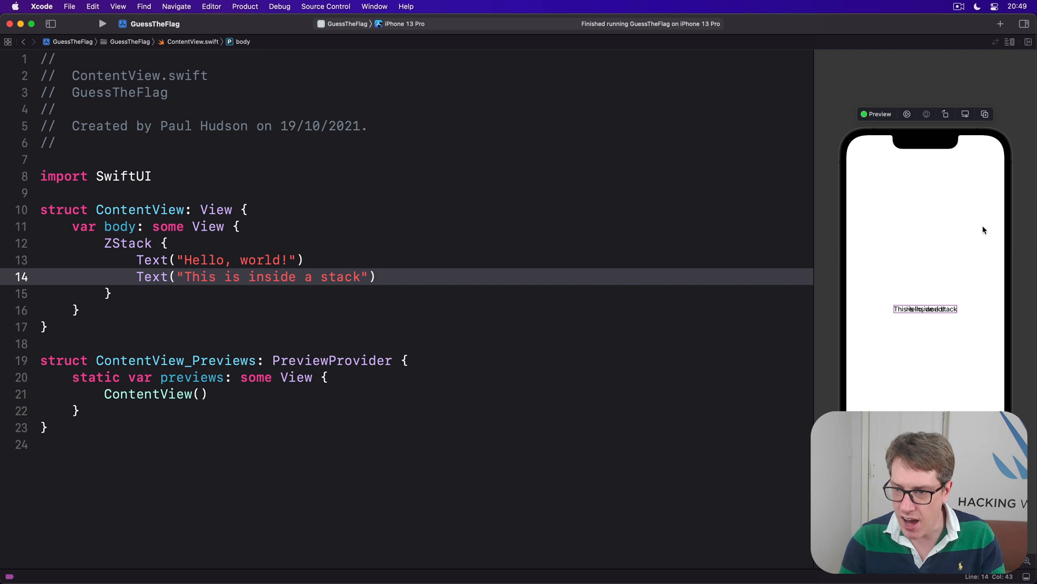
mouse_move(767, 322)
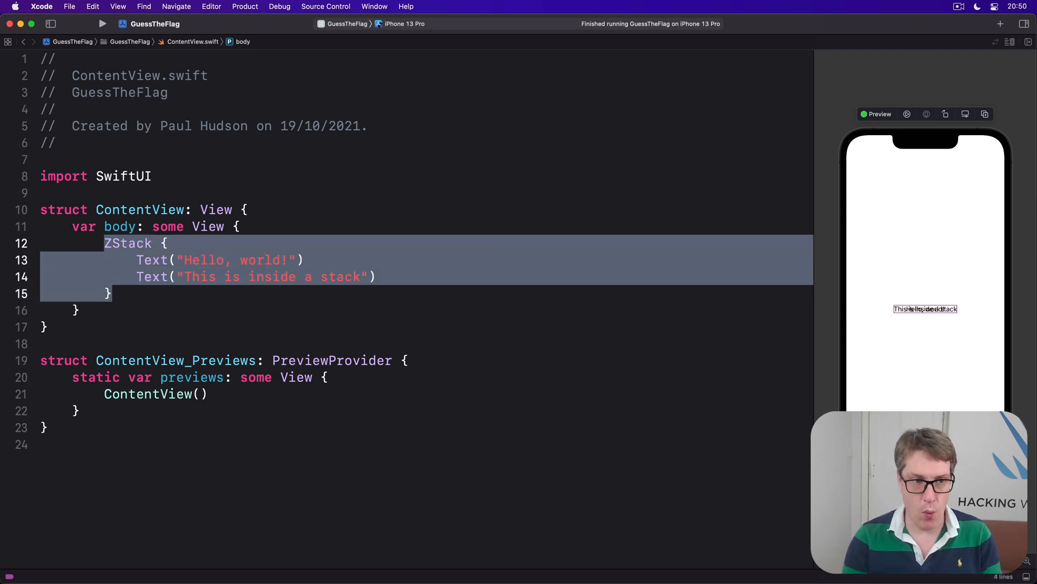
Start a VStack { with an HStack { nested inside it for the grid's first row
text(VStack {)
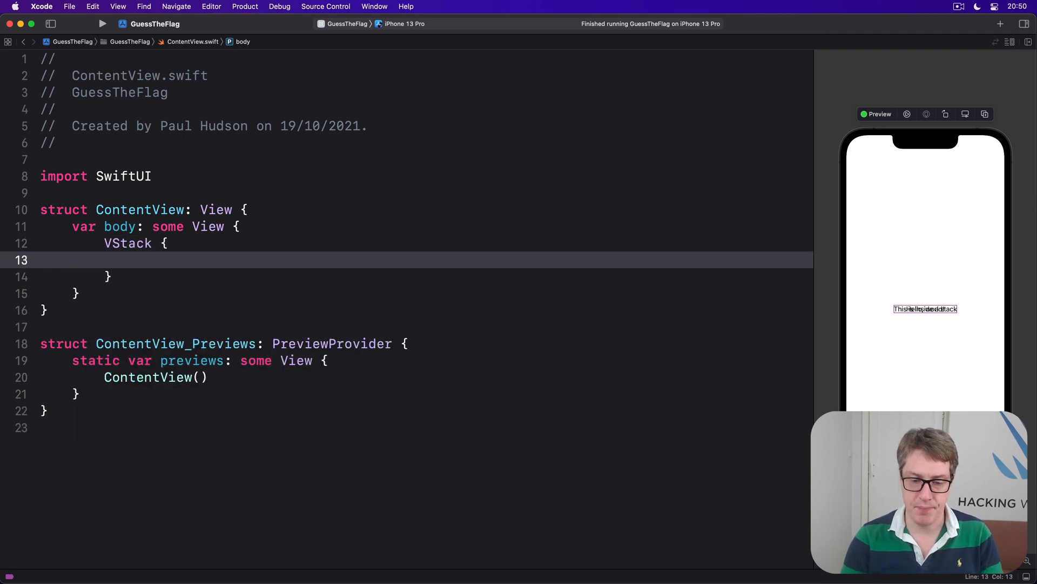
text(HStack {)
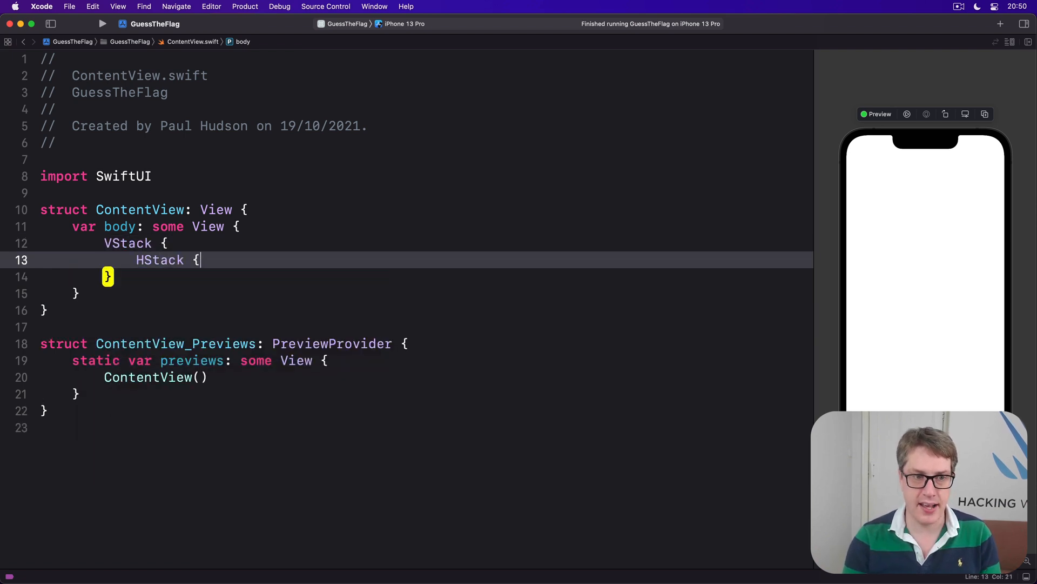